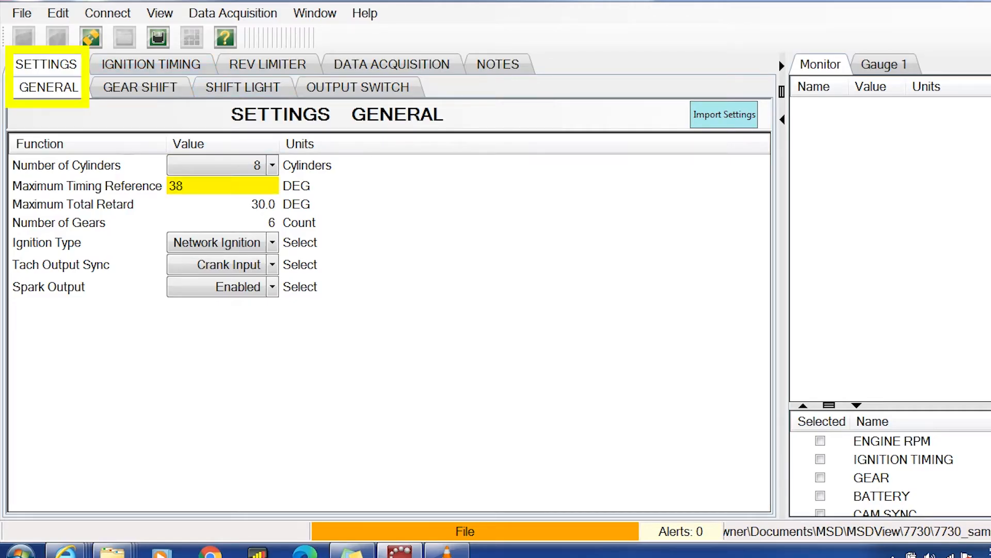
Step: Enter 40.0 degrees as the Maximum Timing Reference and commit it
type("40.0")
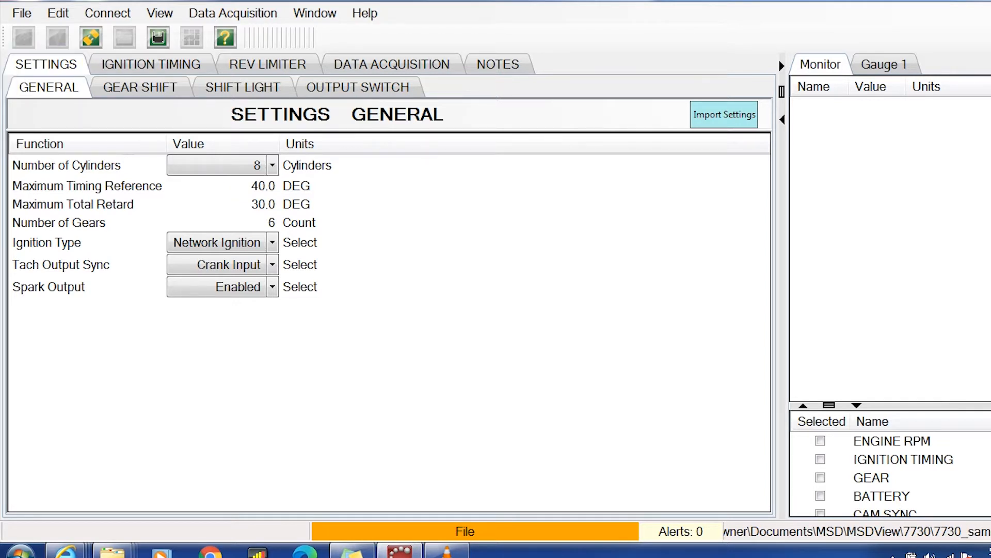
left_click(152, 64)
type("3")
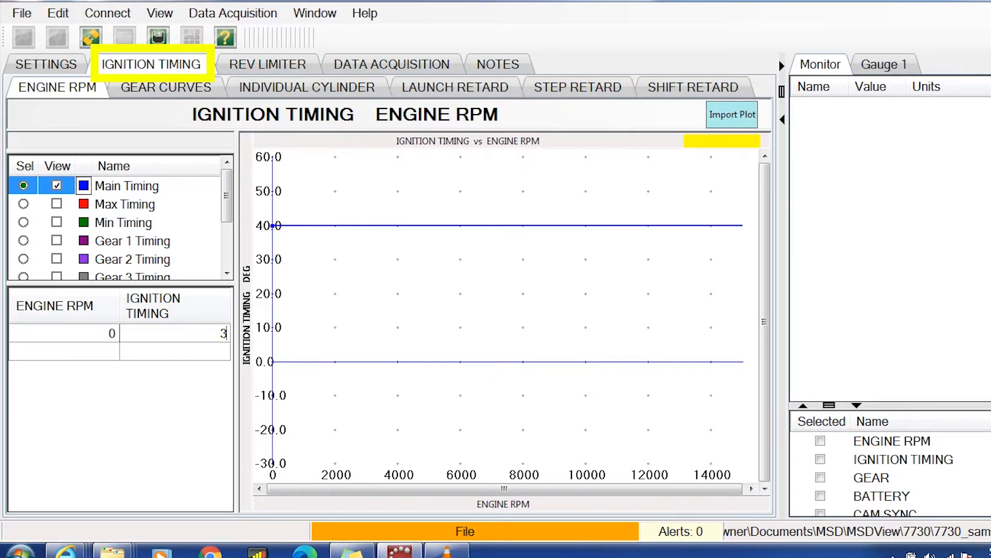
Step: Enter 40.0 degrees in the Main Timing cell at 0 RPM and commit it
type("40.0")
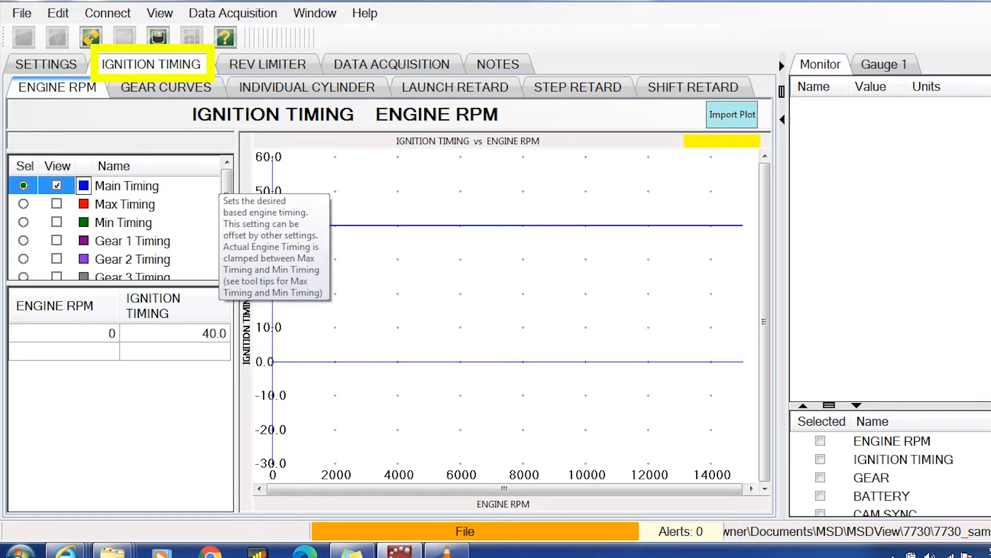
left_click(45, 64)
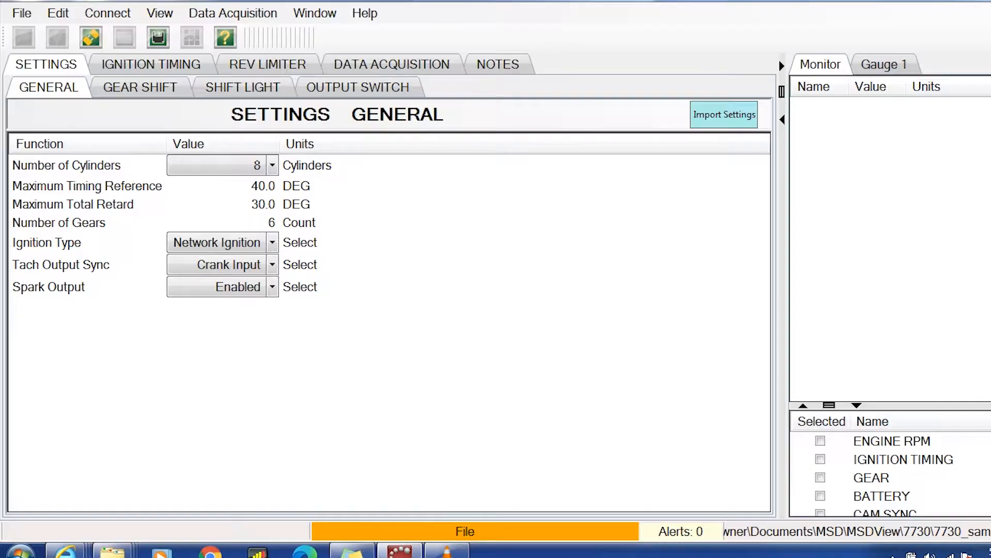
Step: Change the Maximum Timing Reference from 40 to 38 degrees
left_click(47, 64)
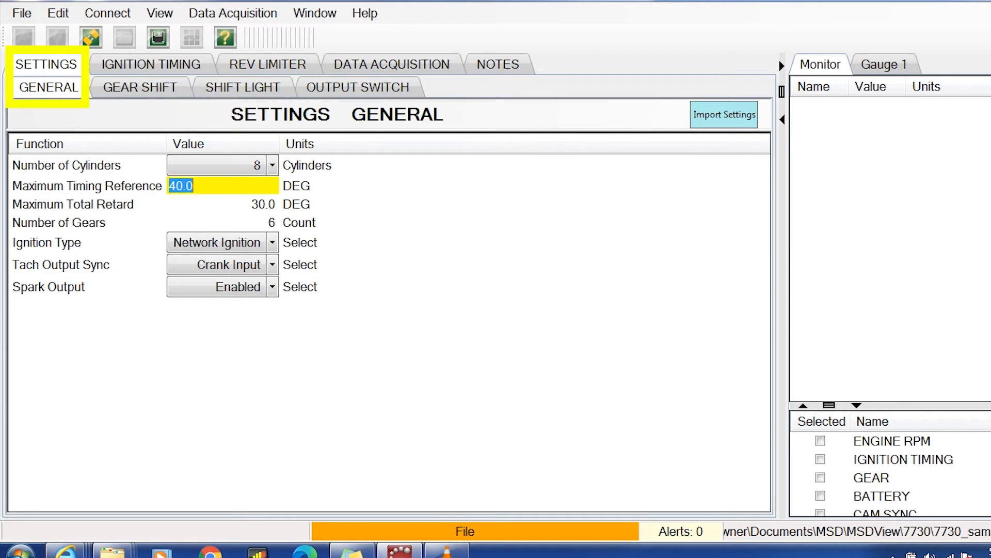
type("38")
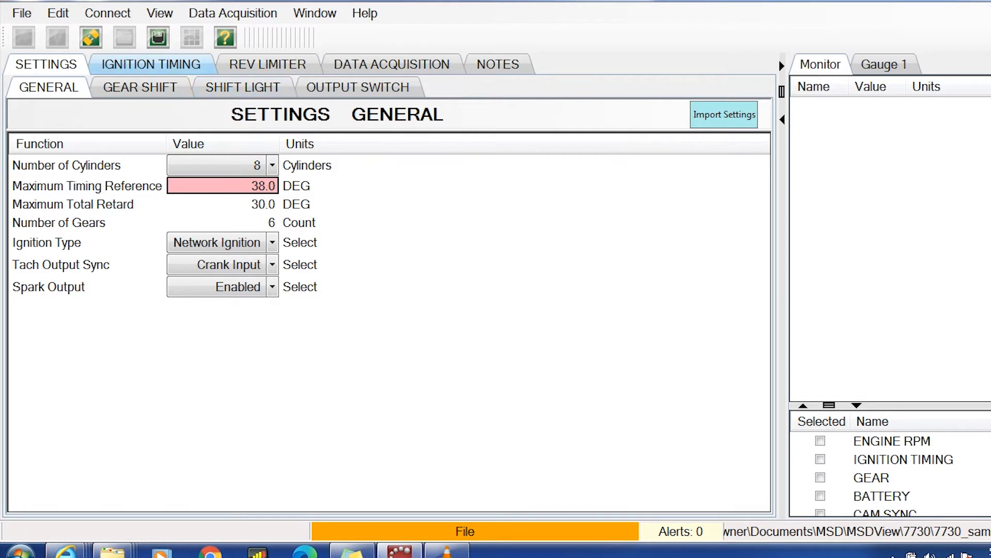
left_click(152, 64)
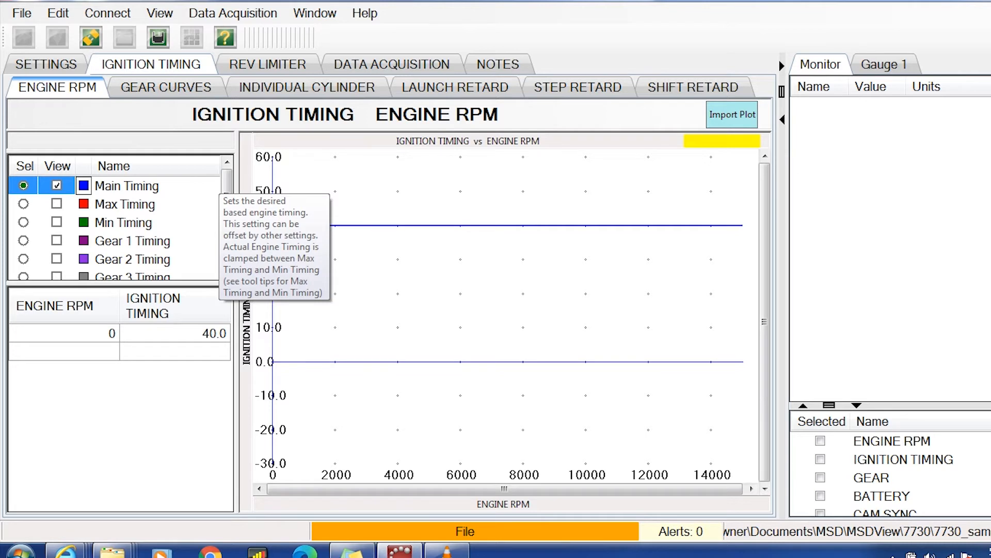
Step: Lower the Main Timing at 0 RPM from 40.0 to 30.0 degrees
left_click(215, 332)
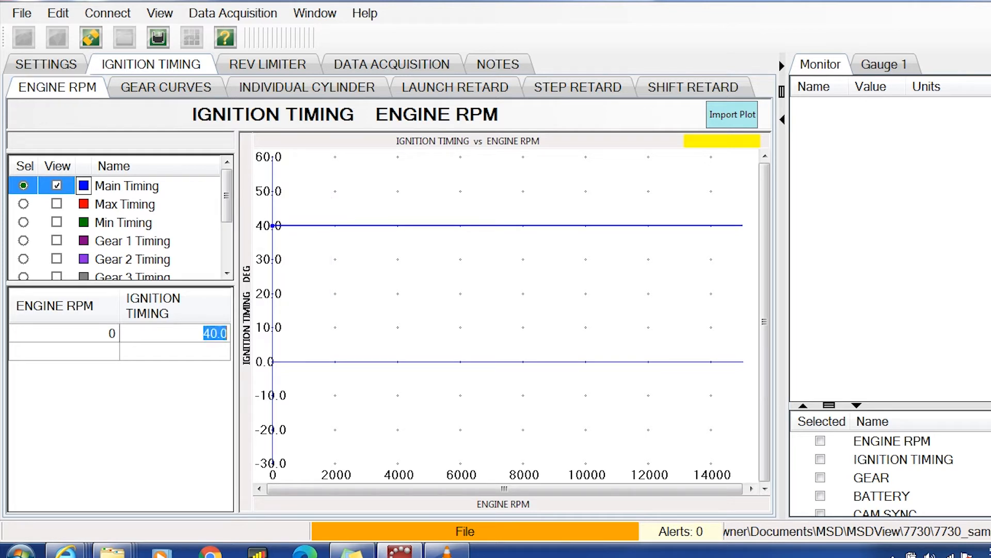
type("30.0")
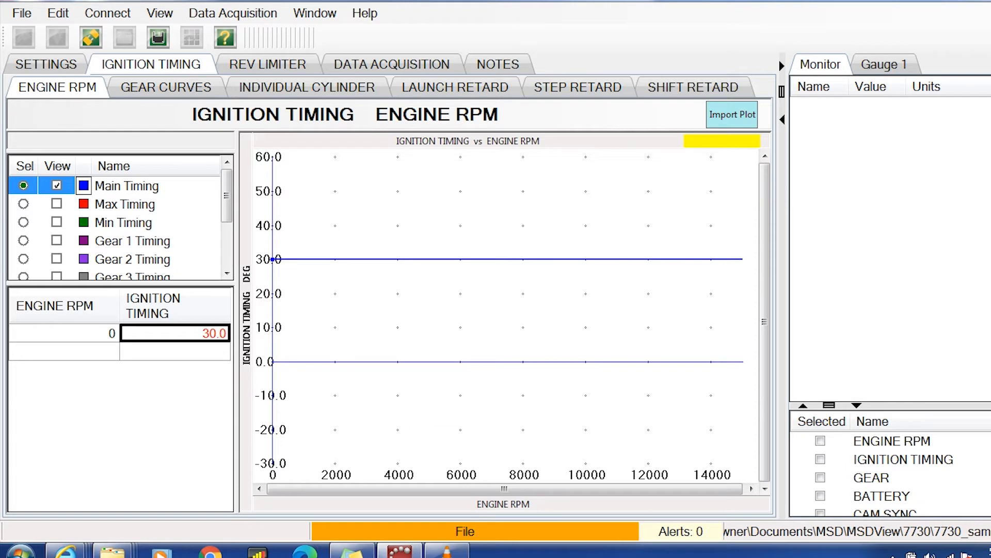
left_click(45, 64)
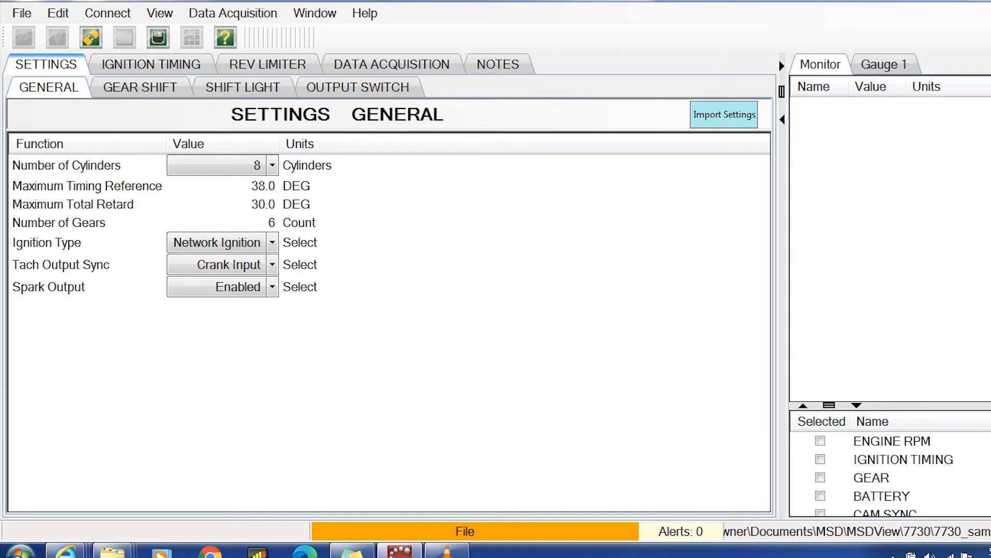